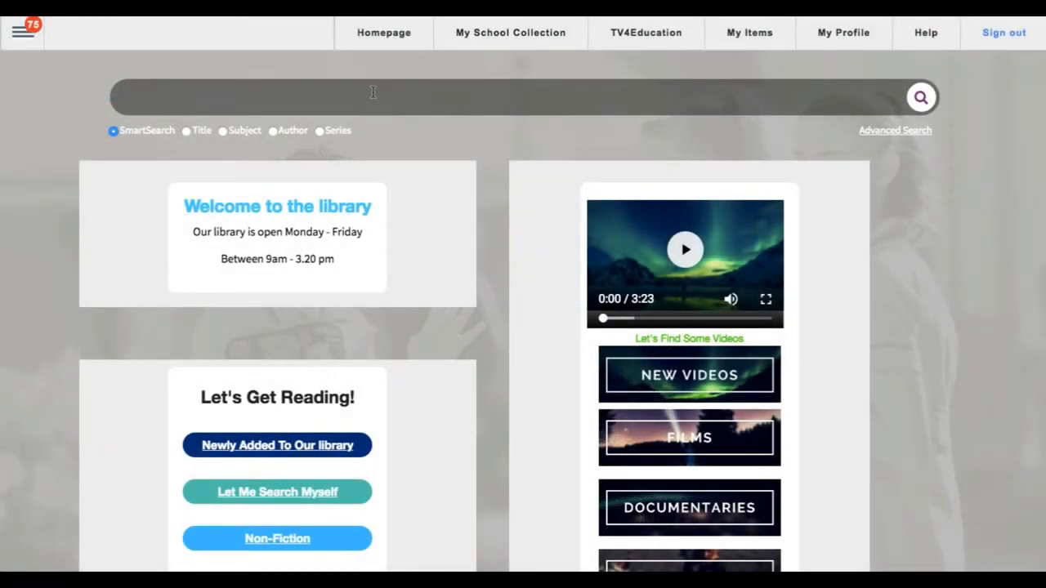
# Search 'maze runner', trying Title and Author types before running it as SmartSearch.
pyautogui.write('maze runn')
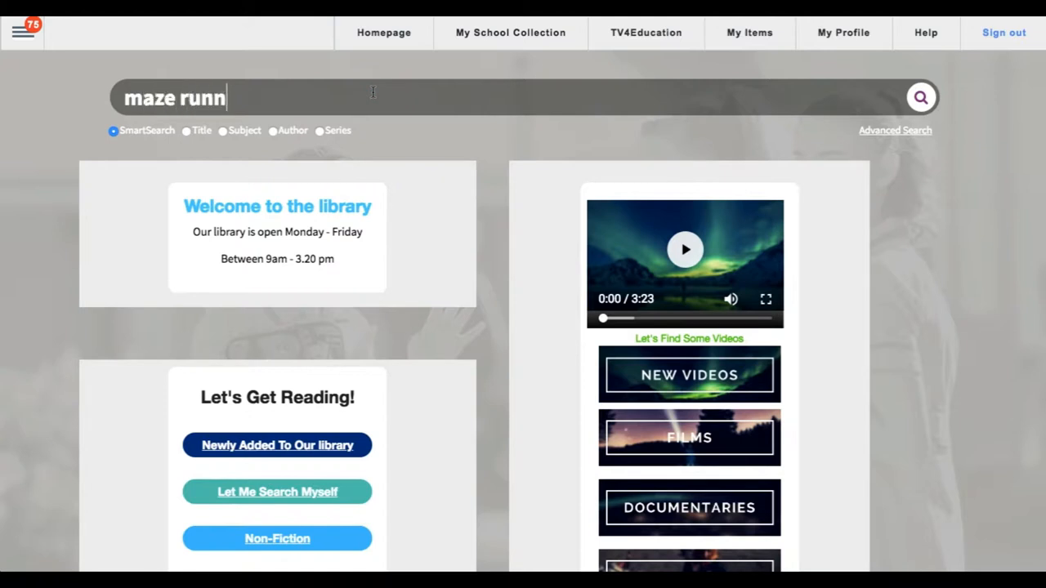
pyautogui.write('er')
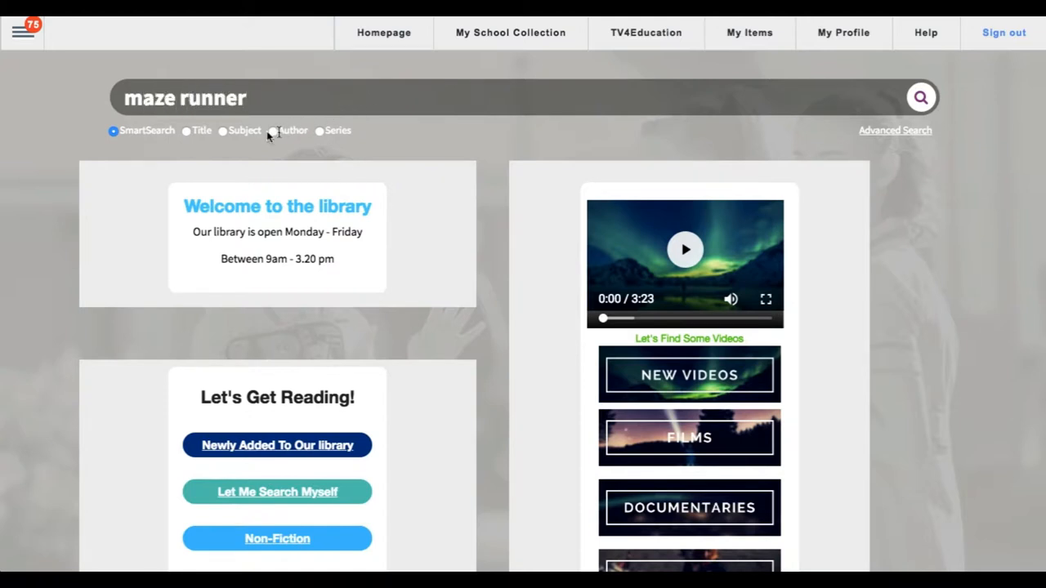
pyautogui.click(187, 131)
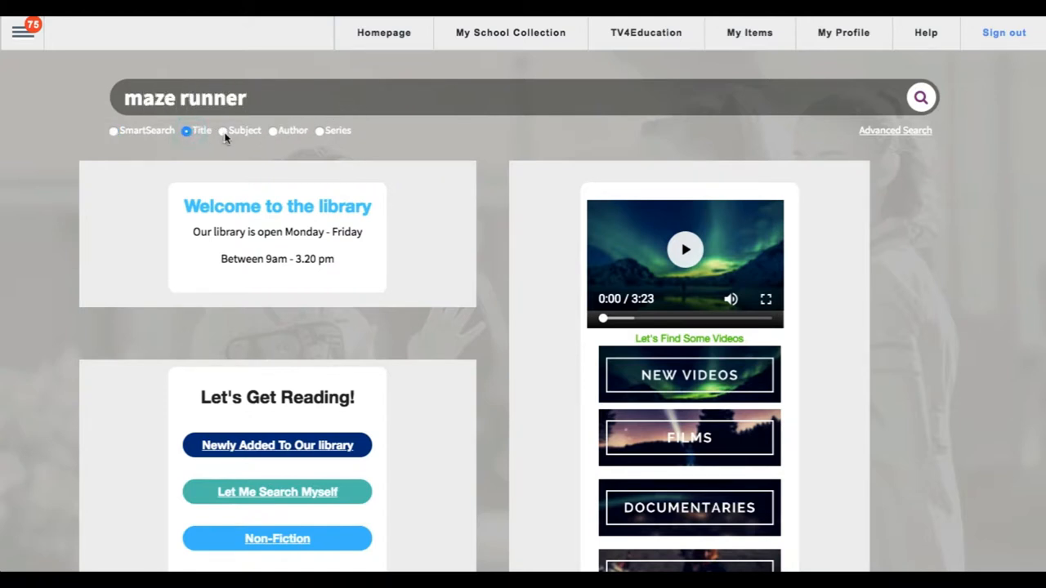
pyautogui.click(273, 131)
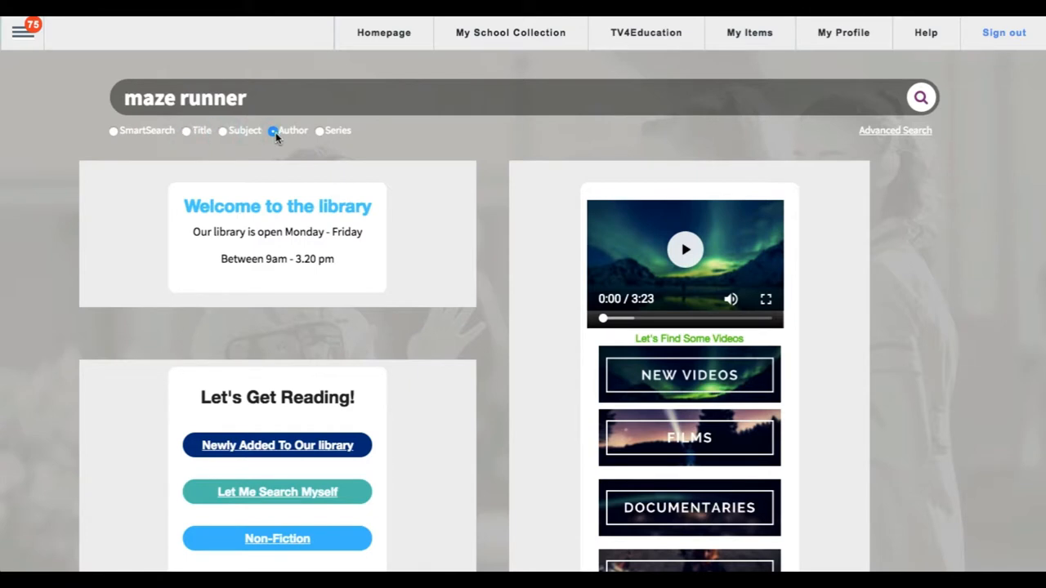
pyautogui.moveTo(114, 131)
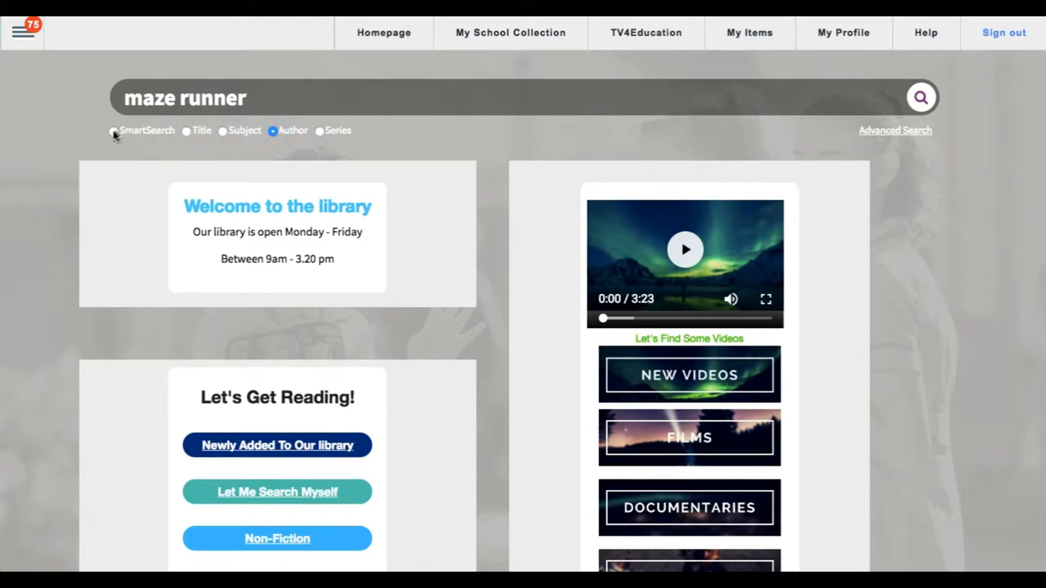
pyautogui.click(113, 131)
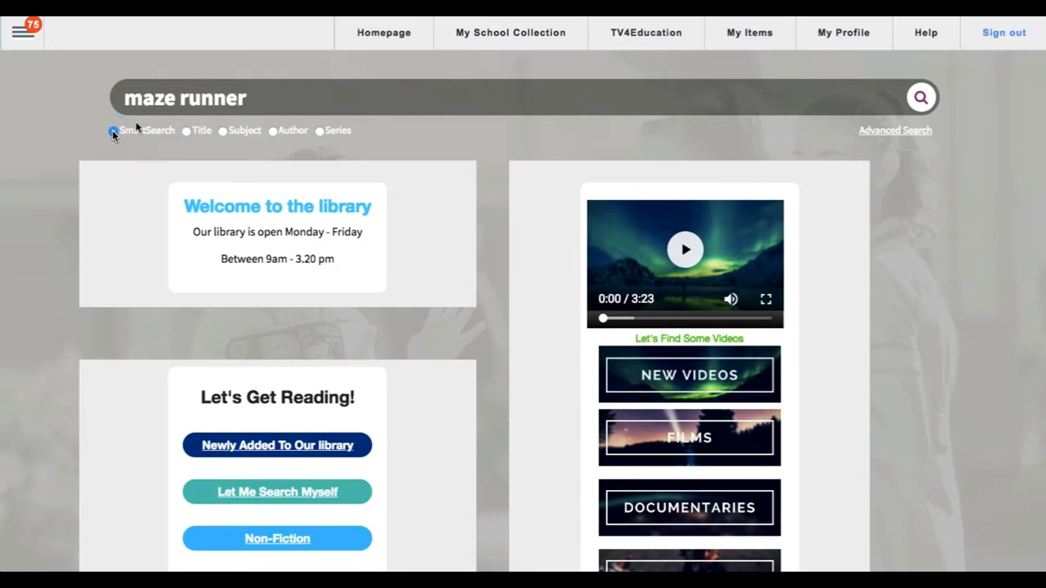
pyautogui.click(922, 98)
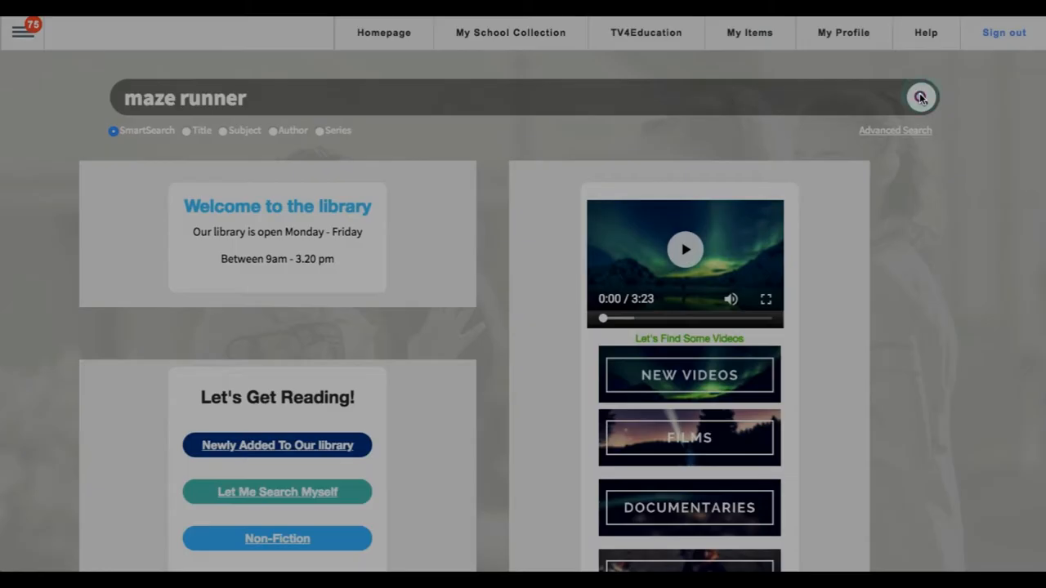
# Load the cover results and show the Info record for the first 'The maze runner'.
pyautogui.click(920, 98)
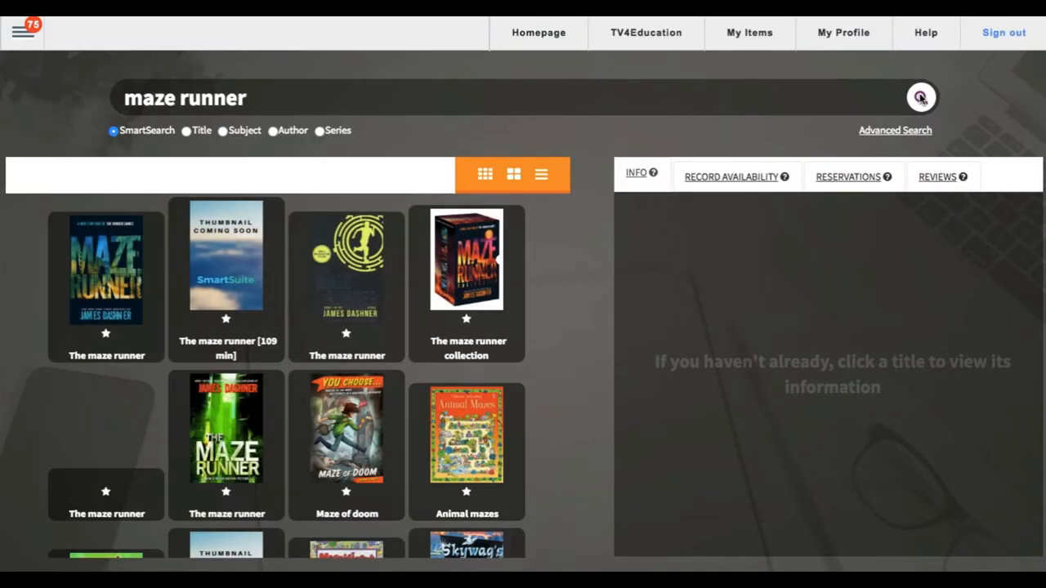
pyautogui.click(922, 98)
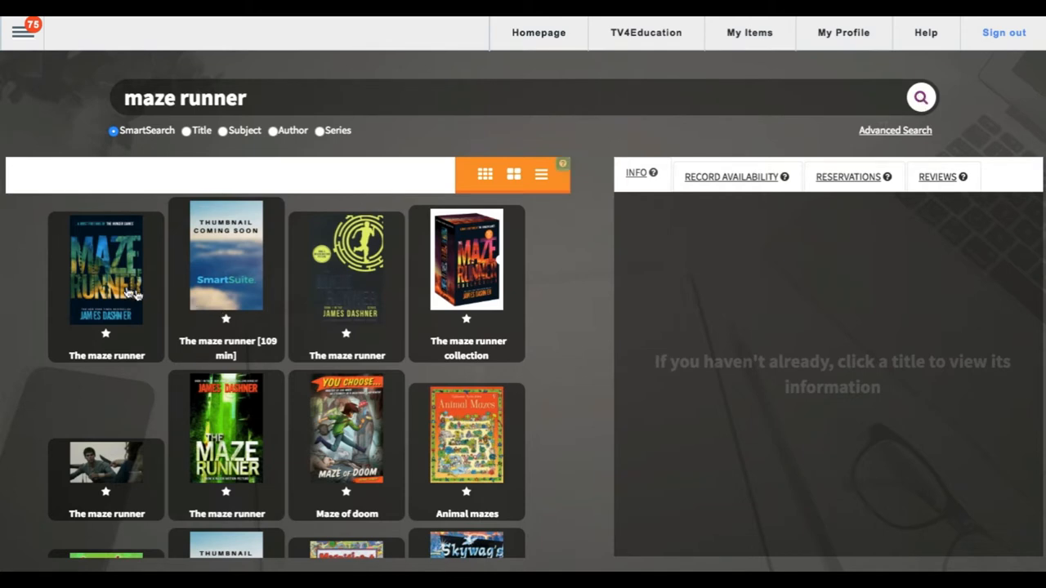
pyautogui.click(104, 270)
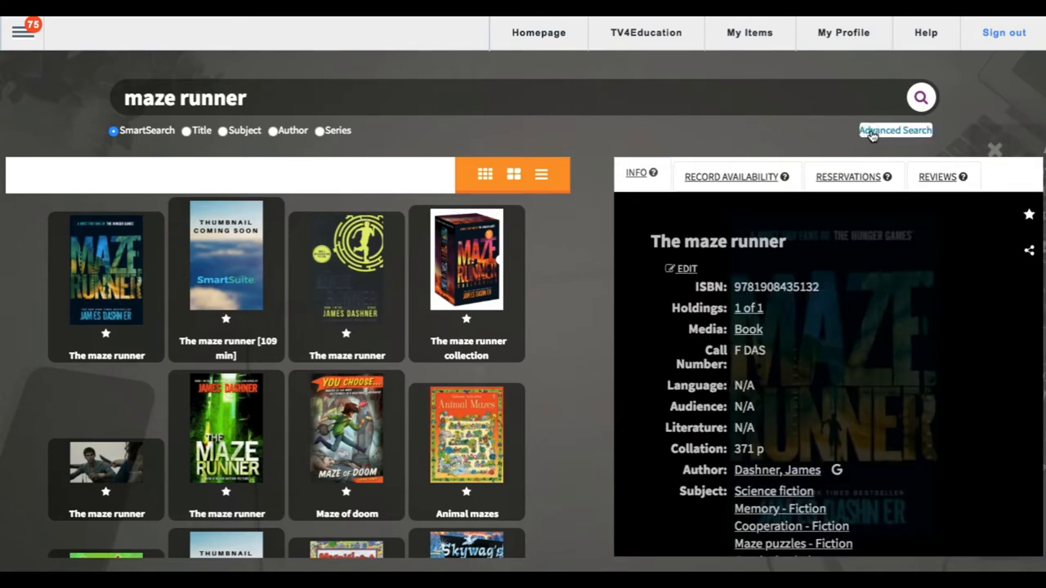
# In Advanced Search, order results by CALLNUMBER and expand the Sub-Location list.
pyautogui.click(896, 131)
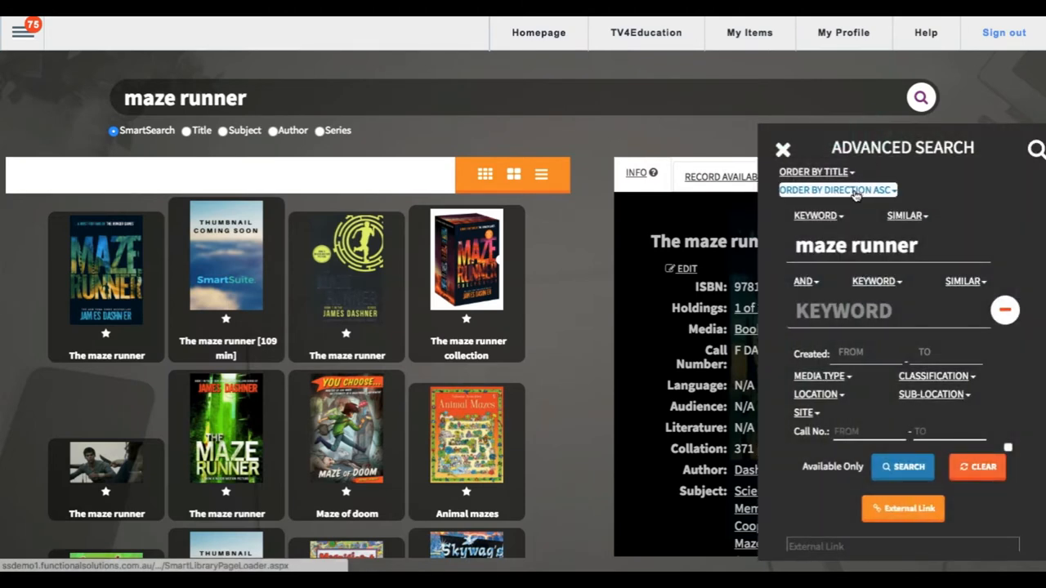
pyautogui.click(837, 190)
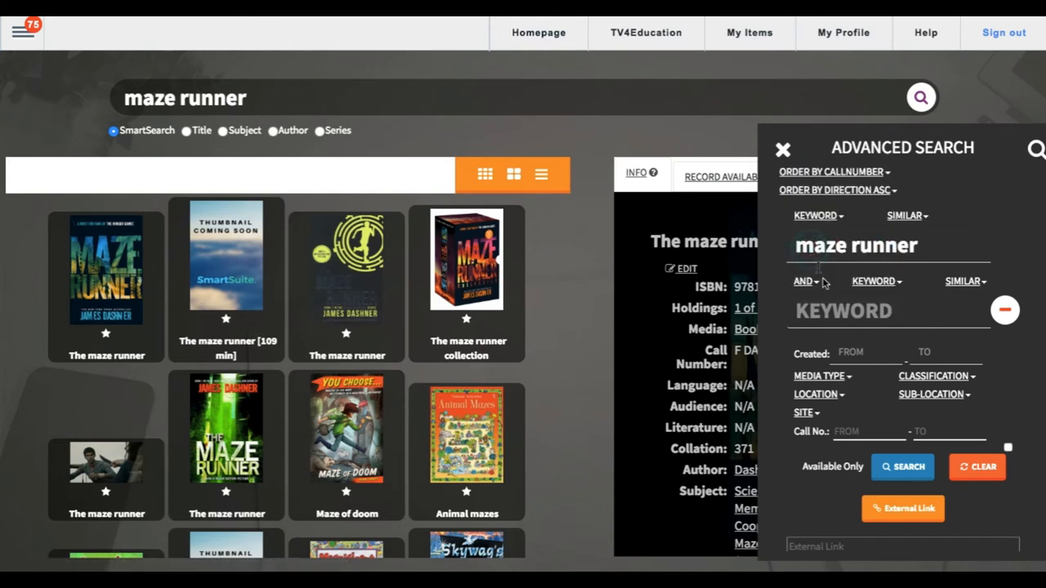
pyautogui.click(935, 394)
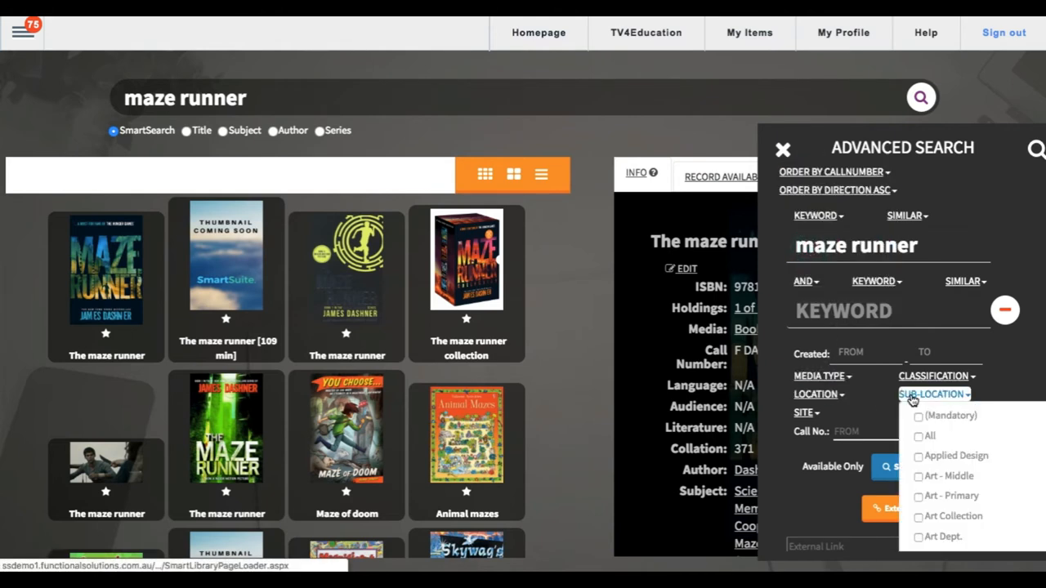